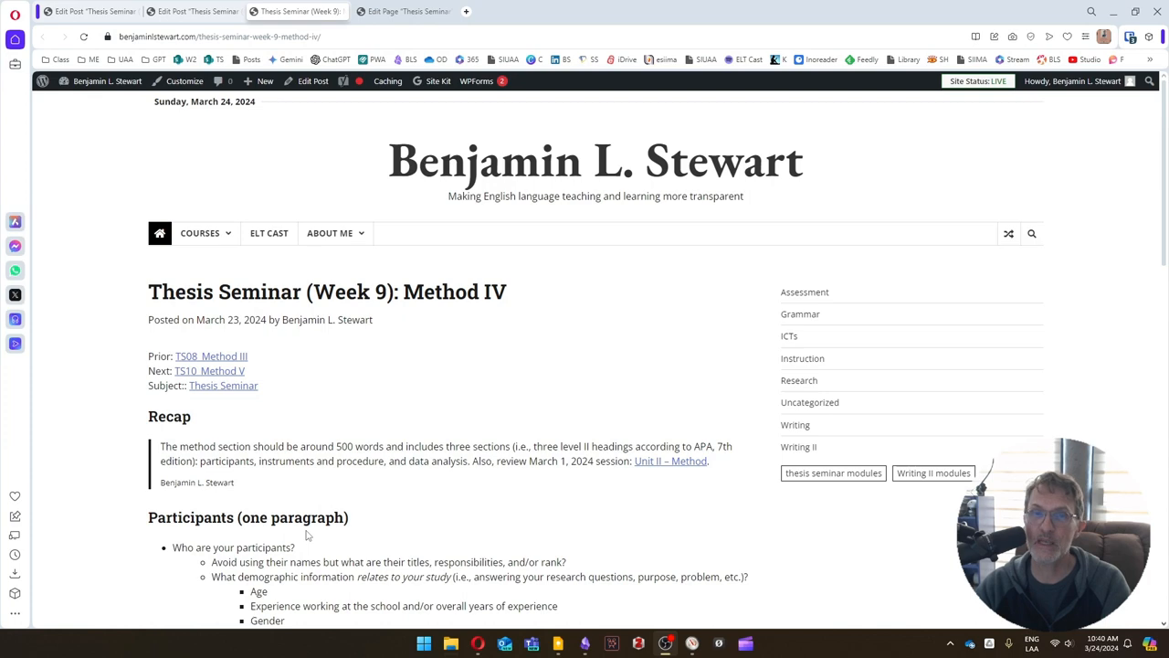
mouse_move(368, 533)
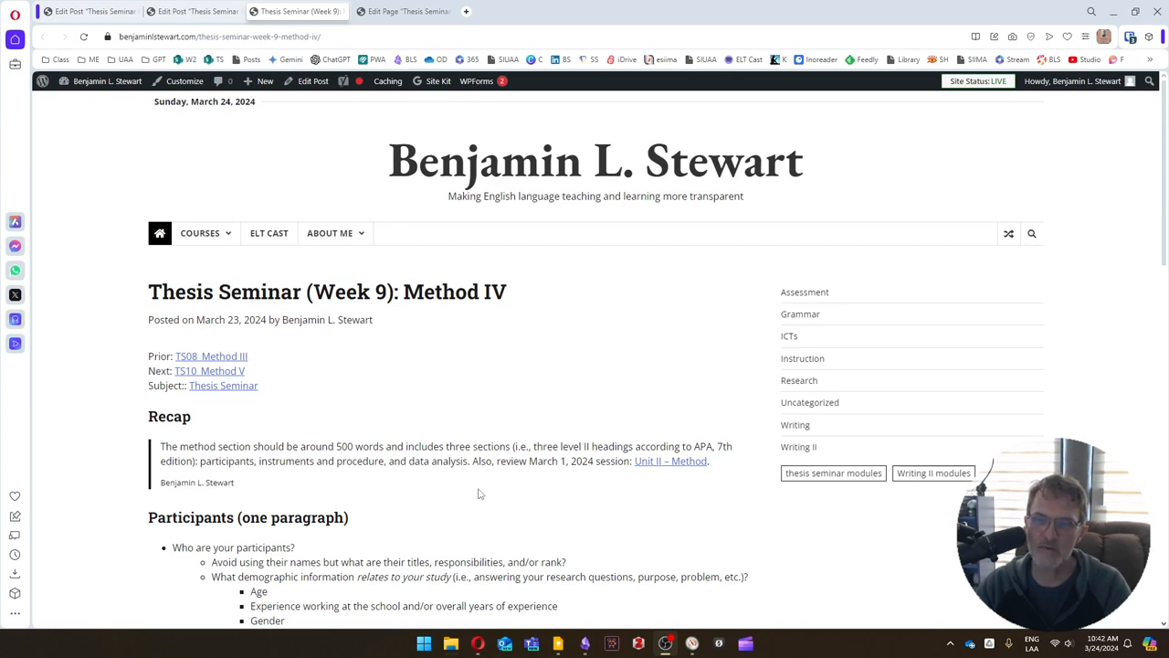
scroll(down, 3)
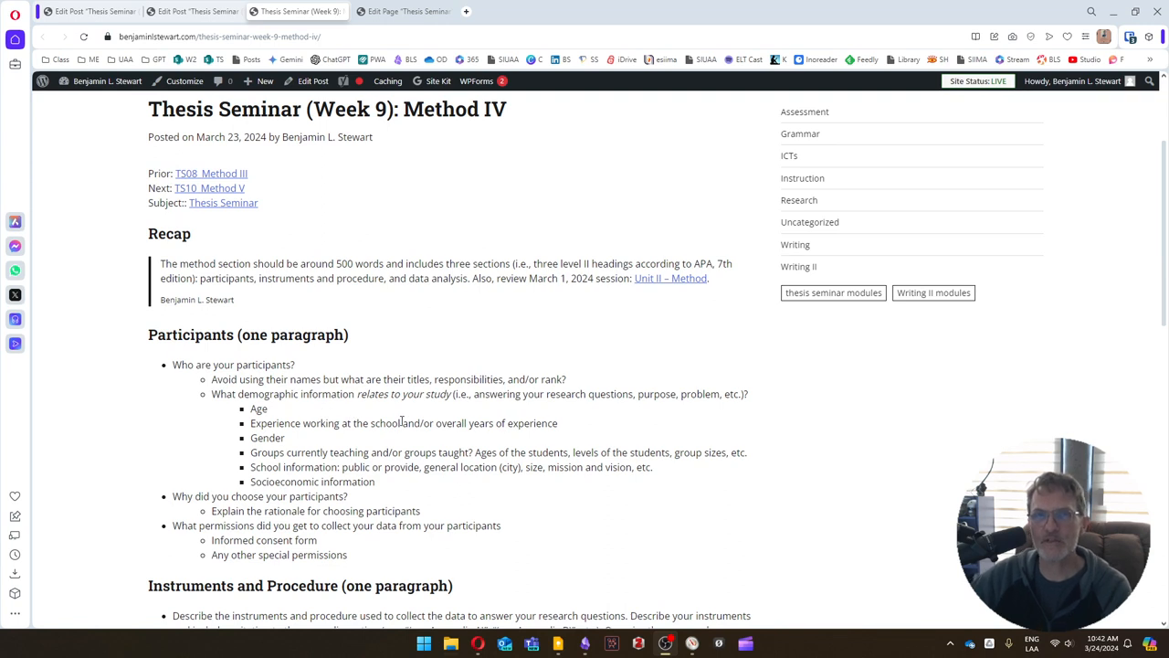
mouse_move(411, 440)
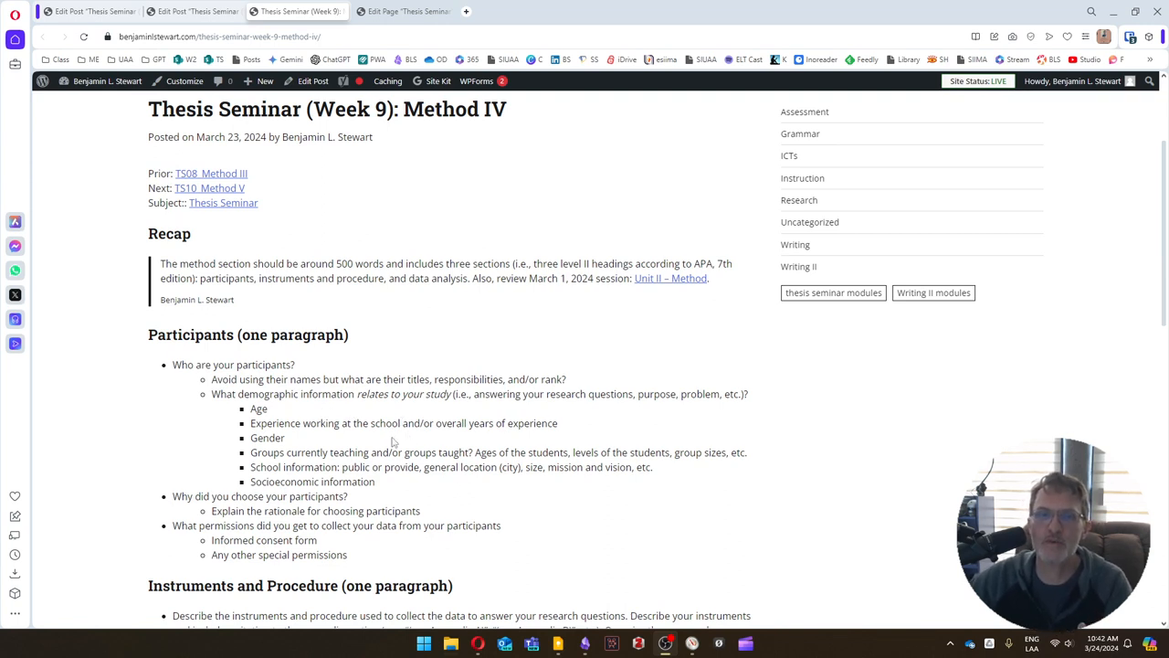
mouse_move(410, 440)
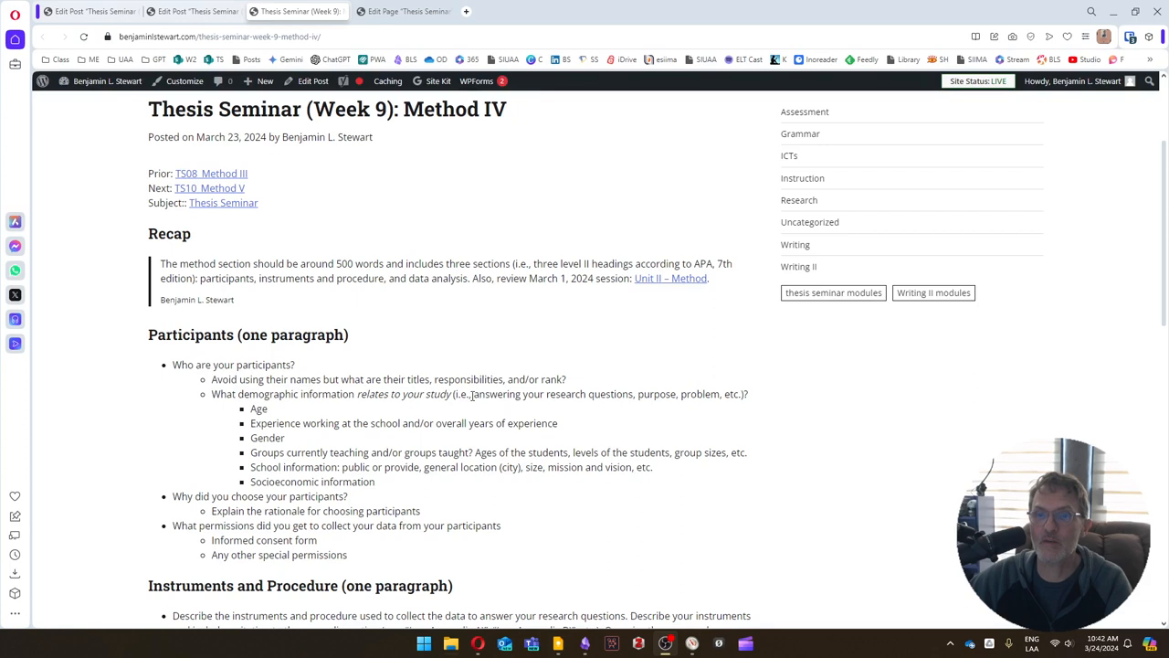
mouse_move(377, 400)
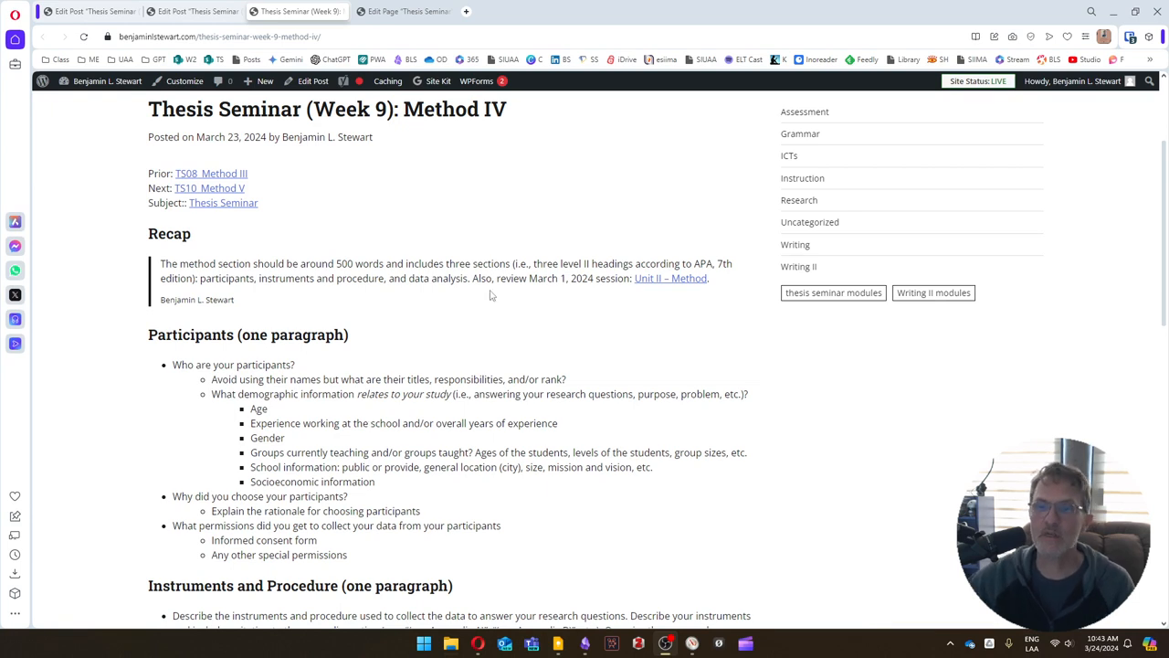
mouse_move(507, 508)
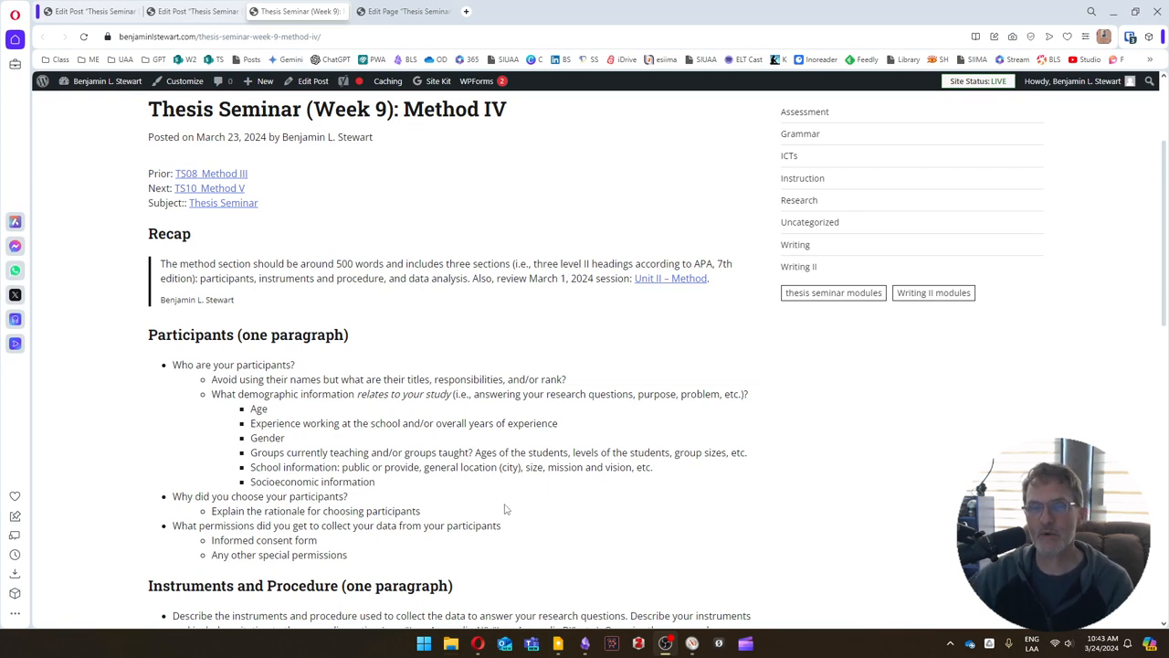
mouse_move(493, 492)
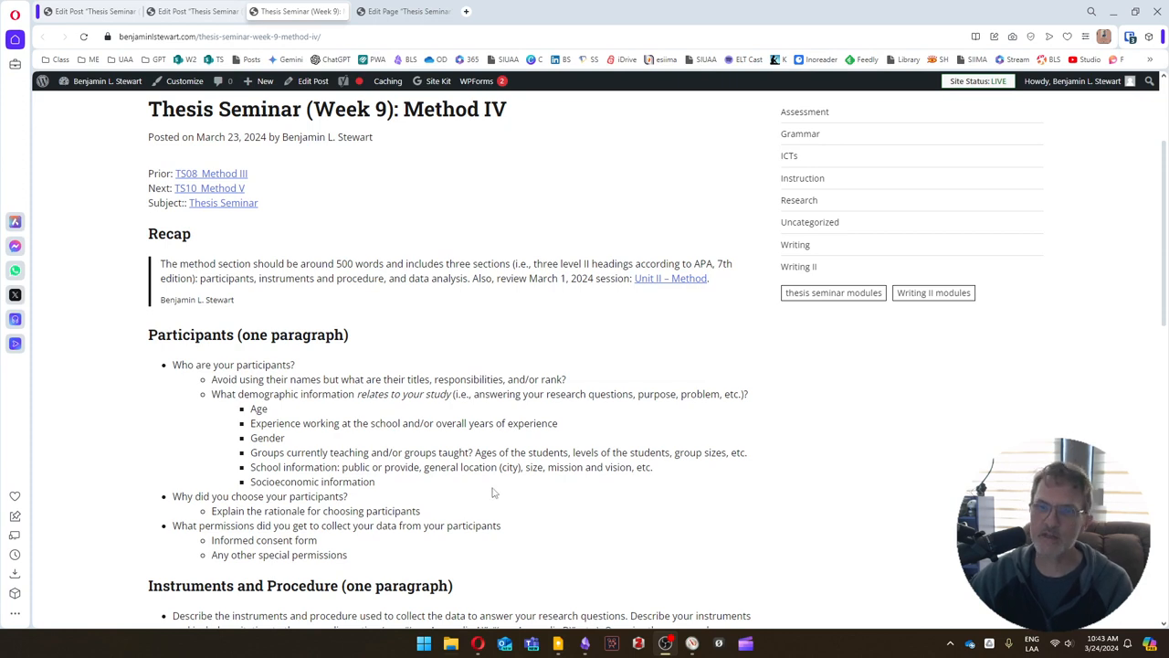
mouse_move(484, 495)
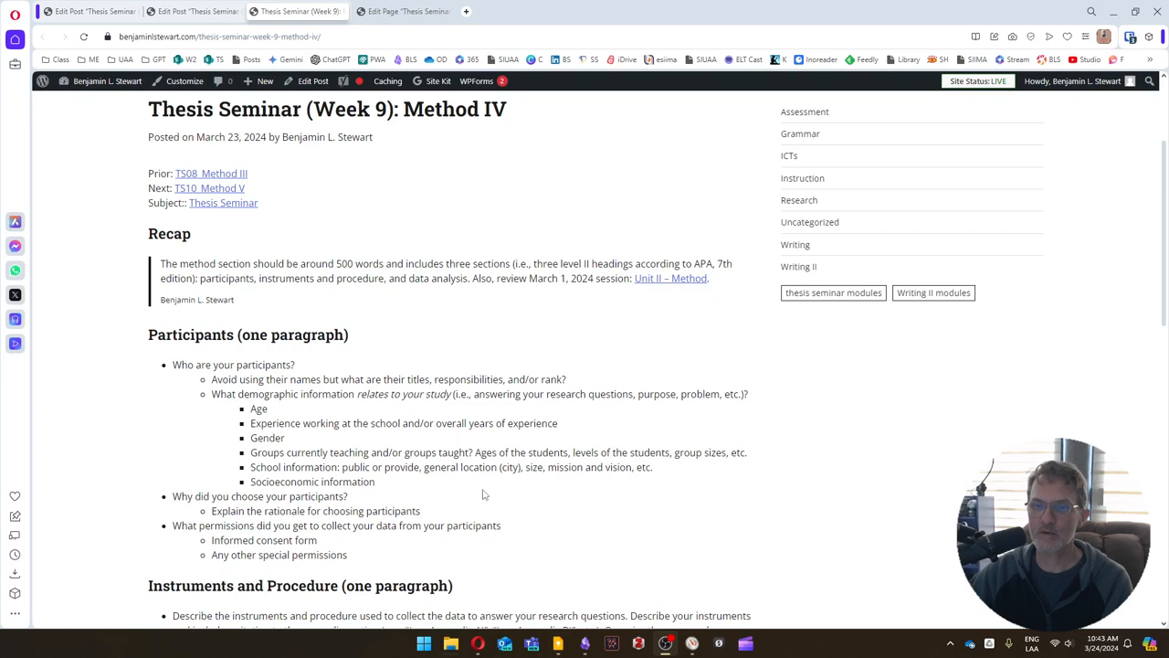
mouse_move(531, 503)
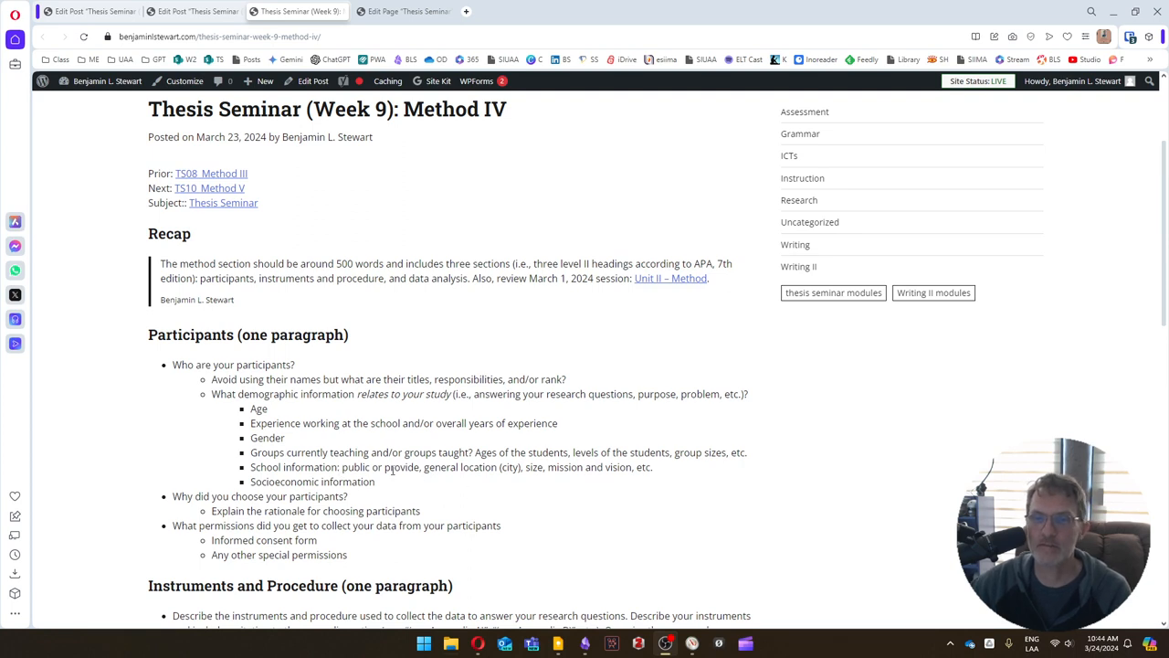
mouse_move(375, 495)
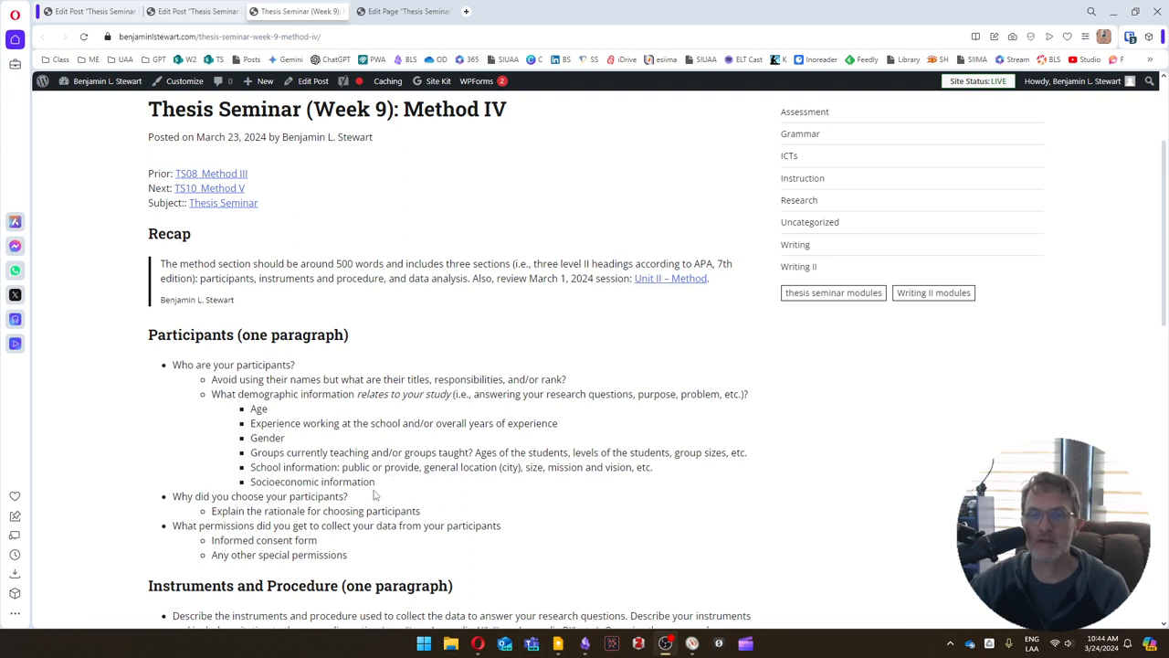
mouse_move(402, 510)
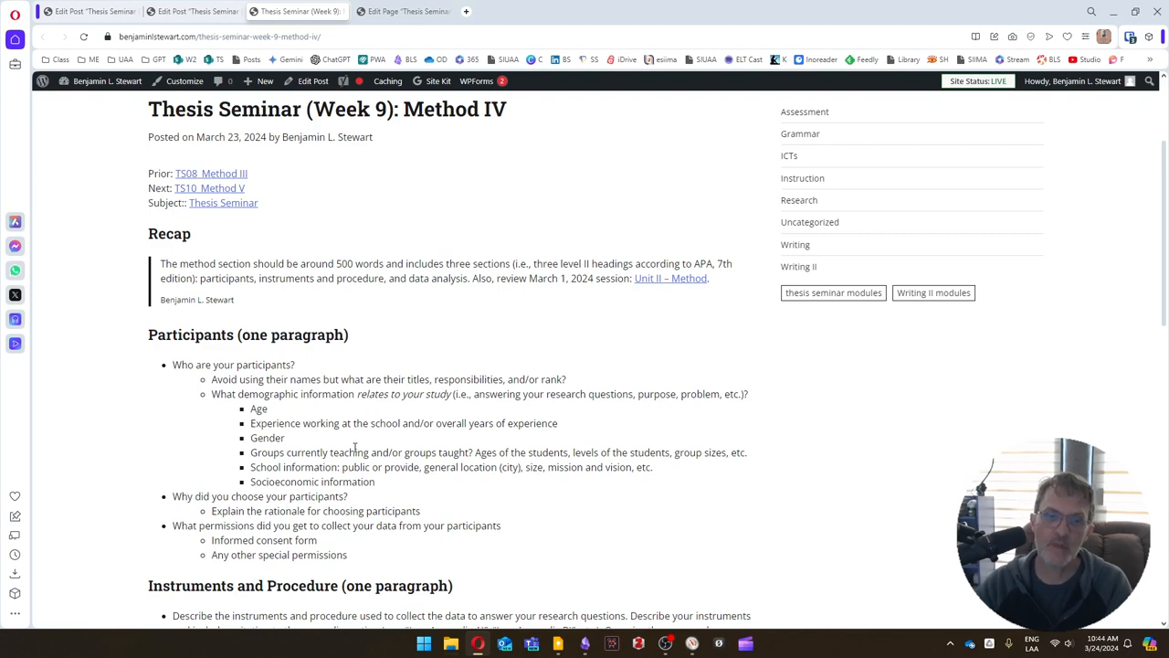
scroll(down, 3)
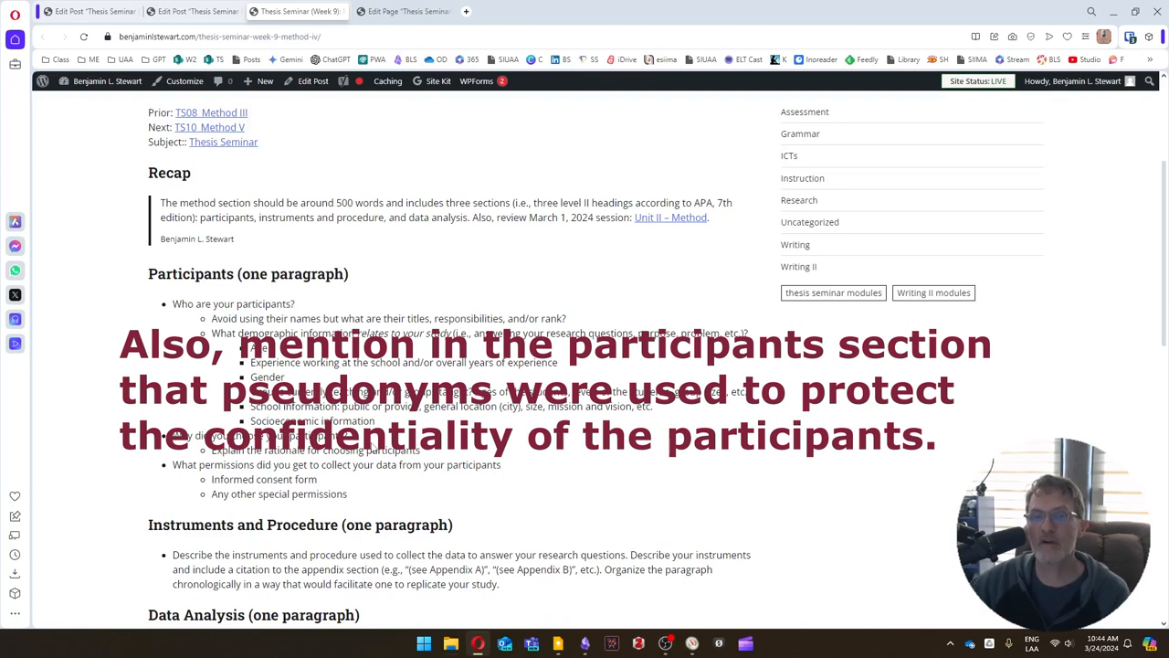
mouse_move(369, 470)
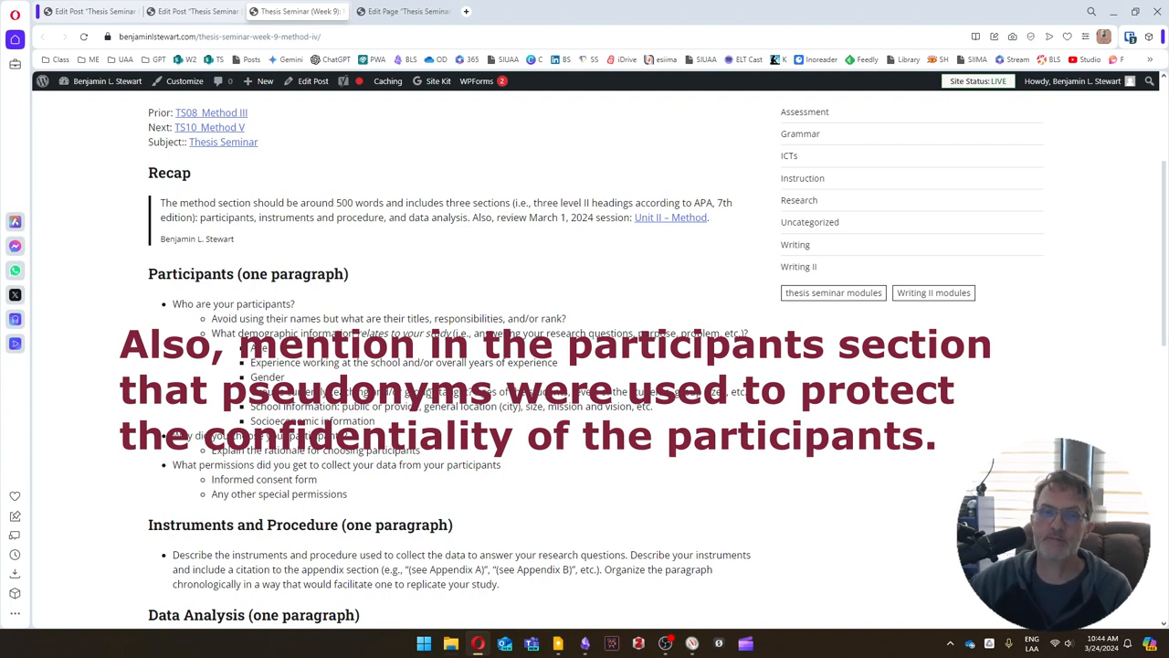
scroll(down, 3)
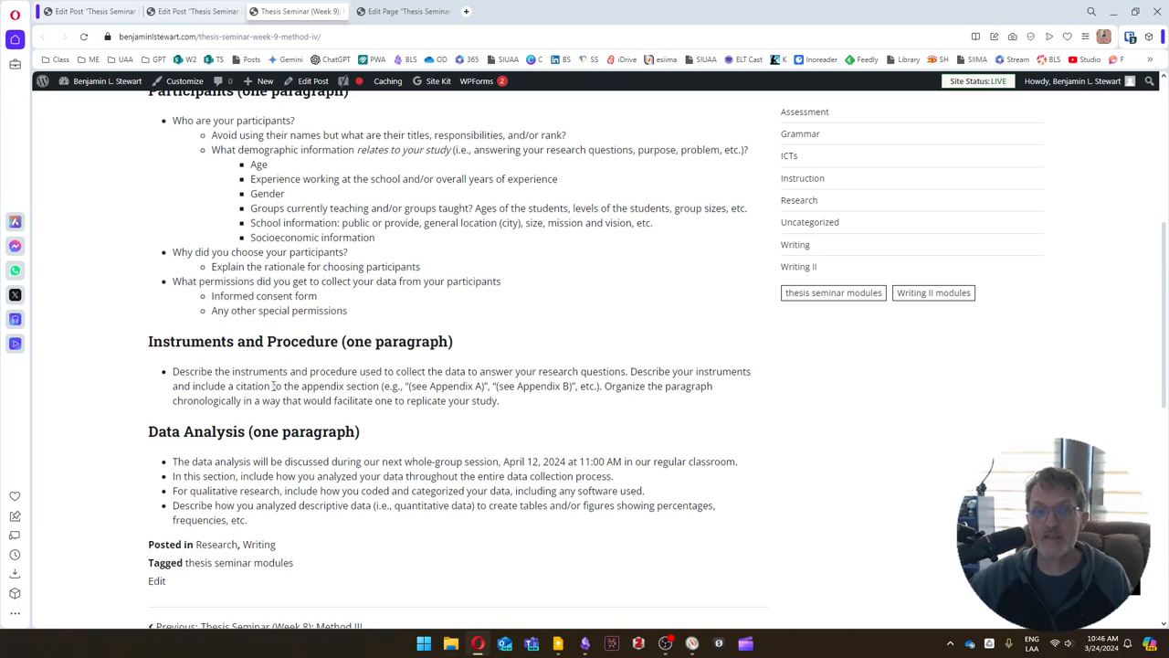
scroll(down, 3)
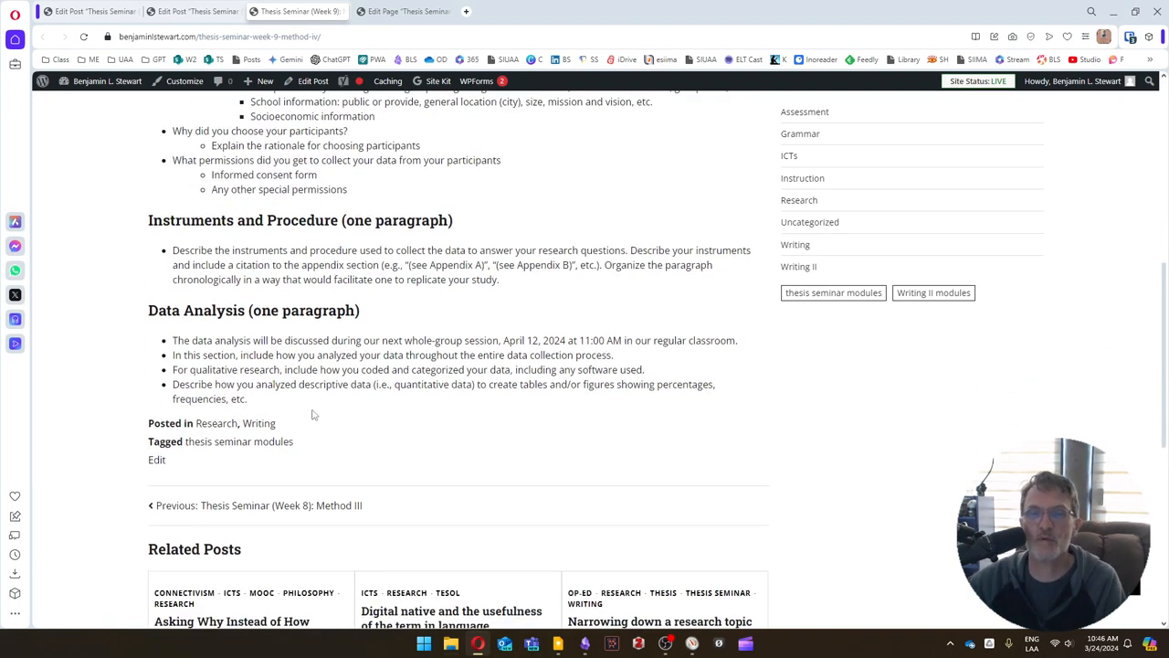
mouse_move(291, 369)
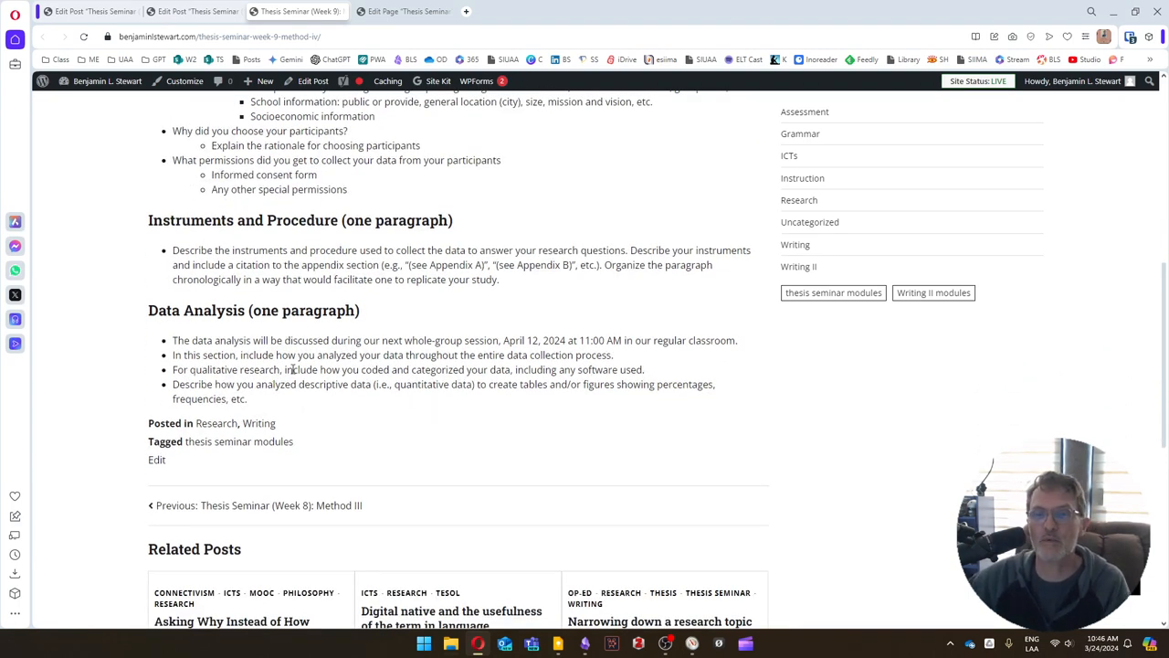
mouse_move(469, 379)
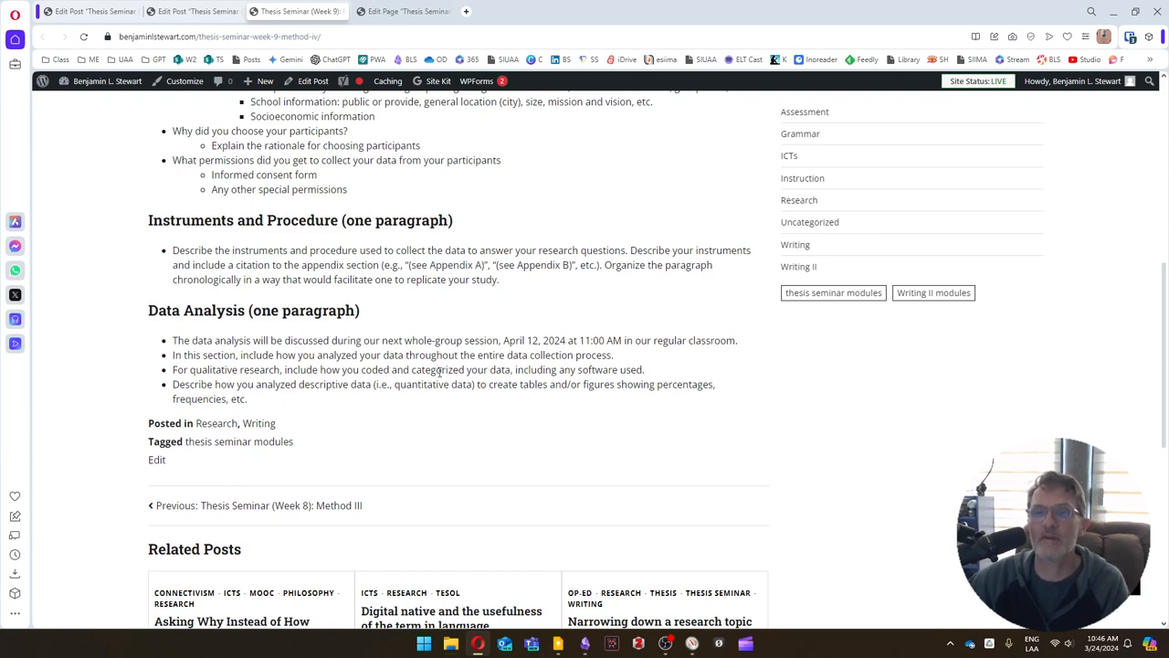
mouse_move(342, 369)
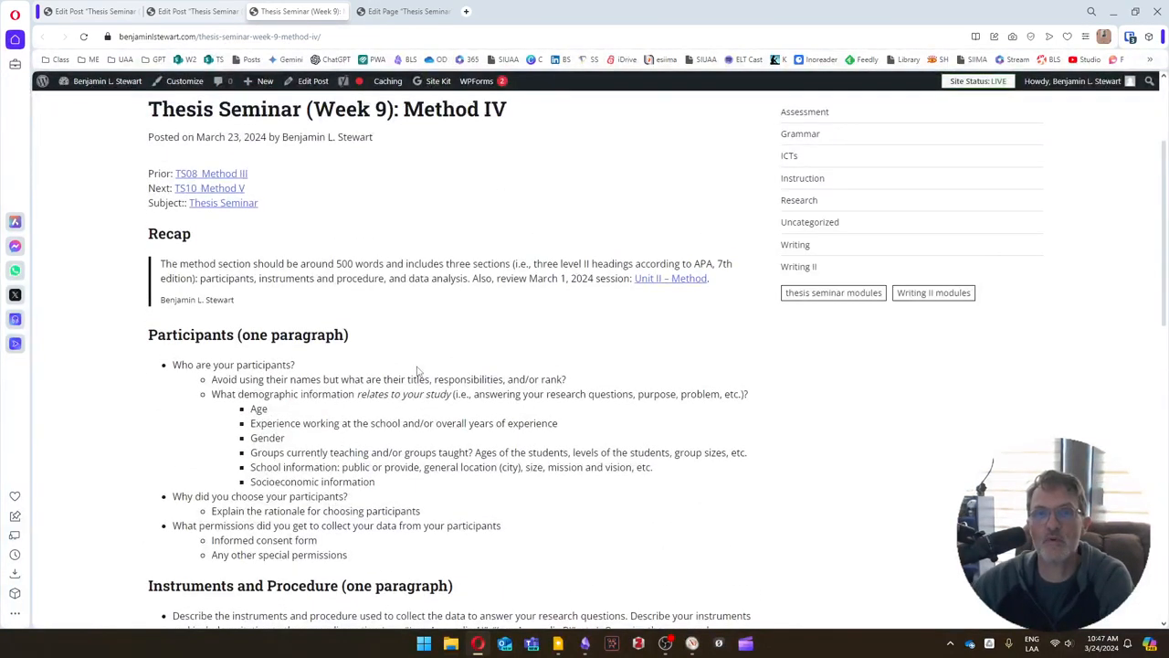
scroll(down, 3)
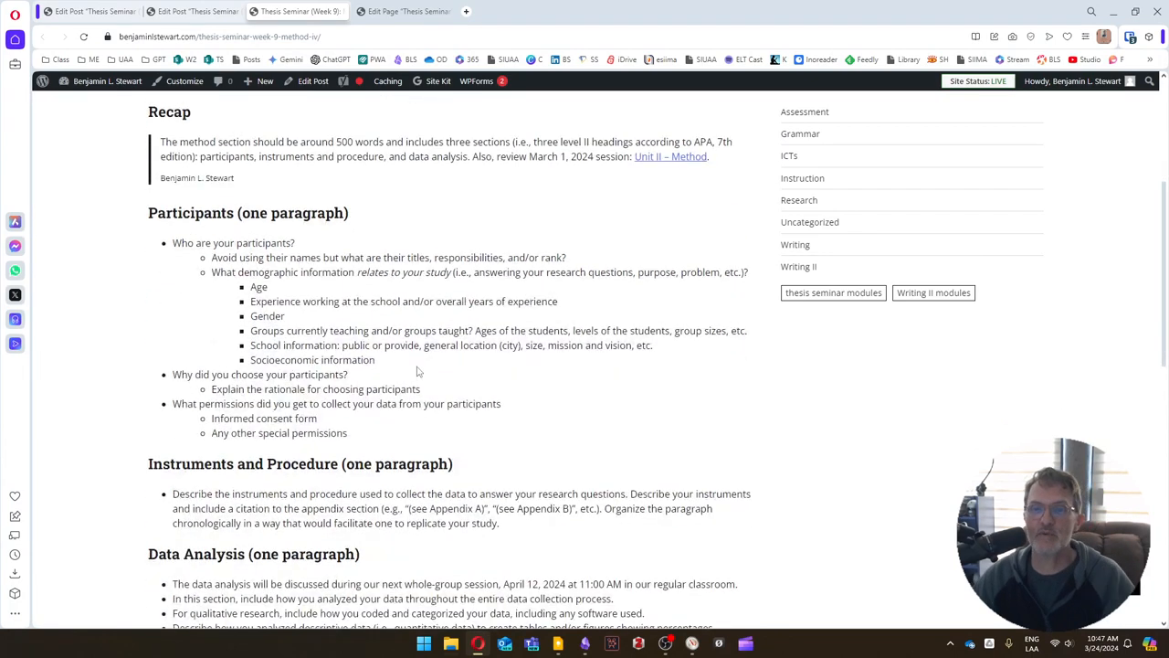